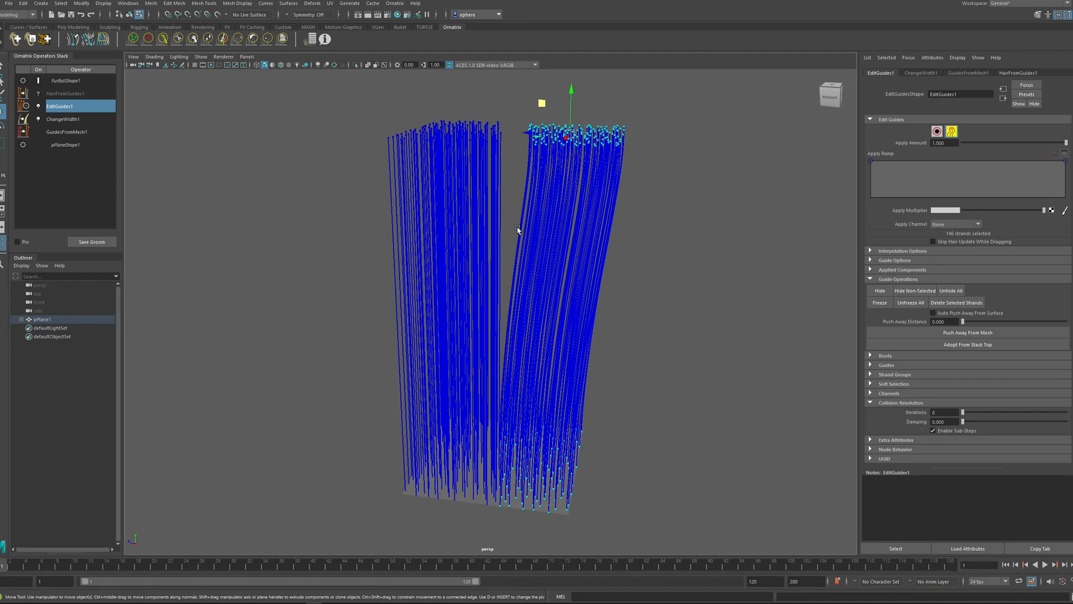
mouse_move(540, 188)
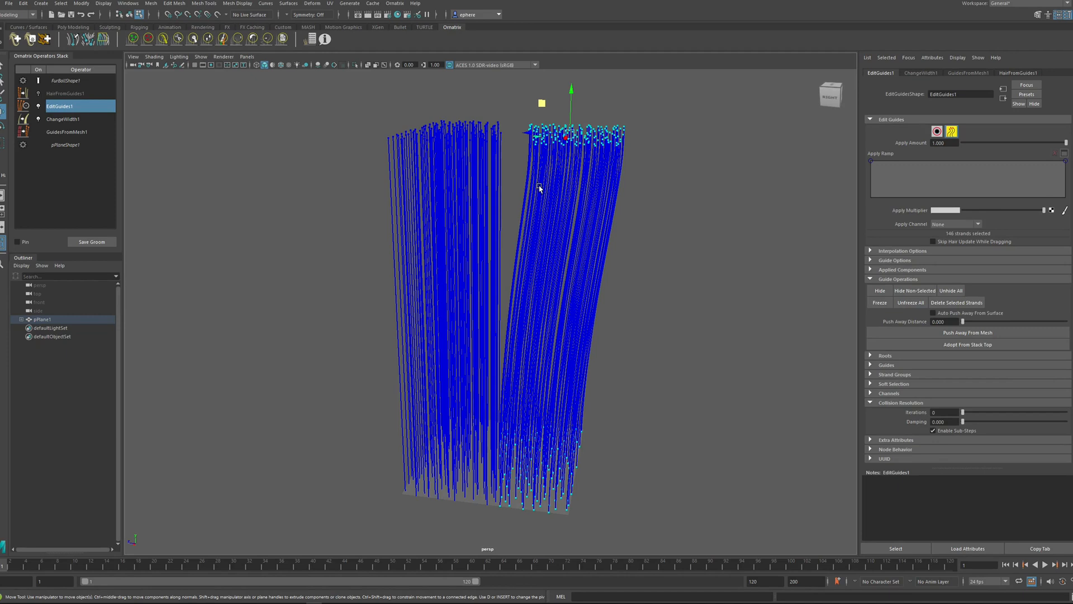
mouse_move(583, 149)
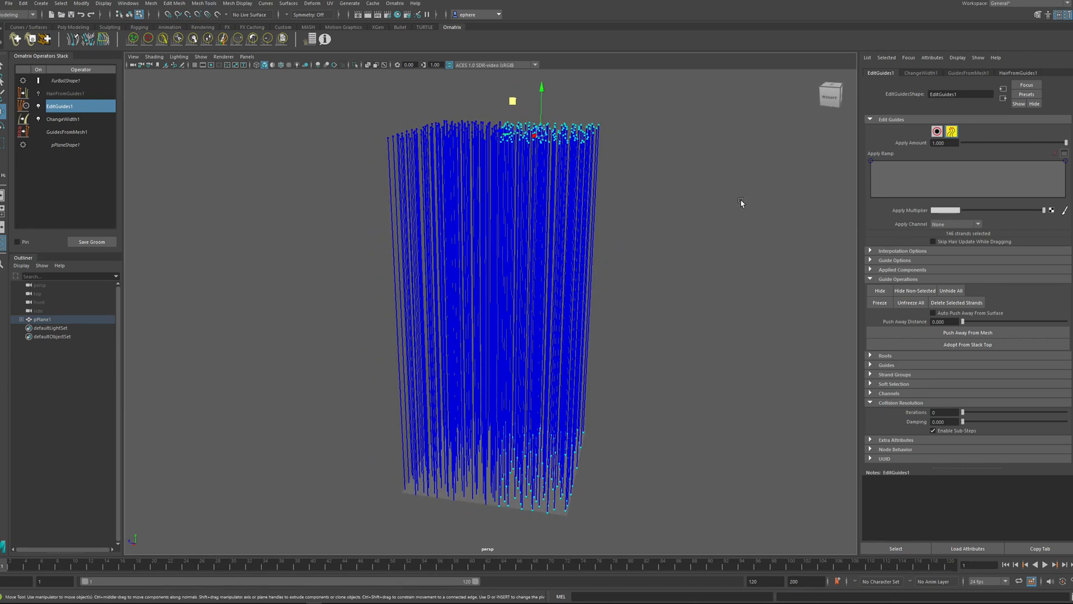
mouse_move(906, 240)
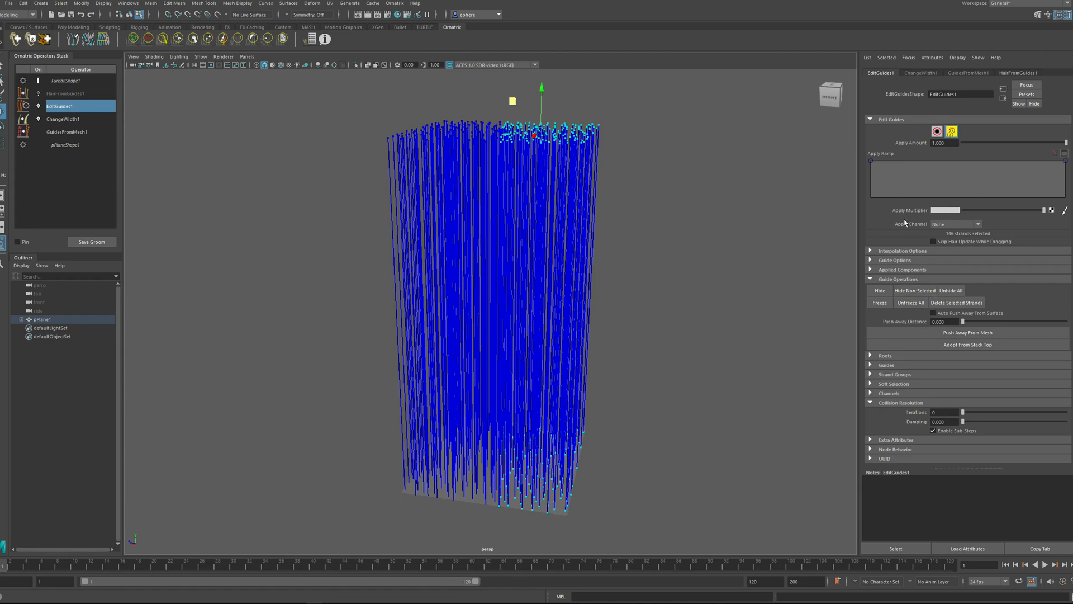
mouse_move(884, 410)
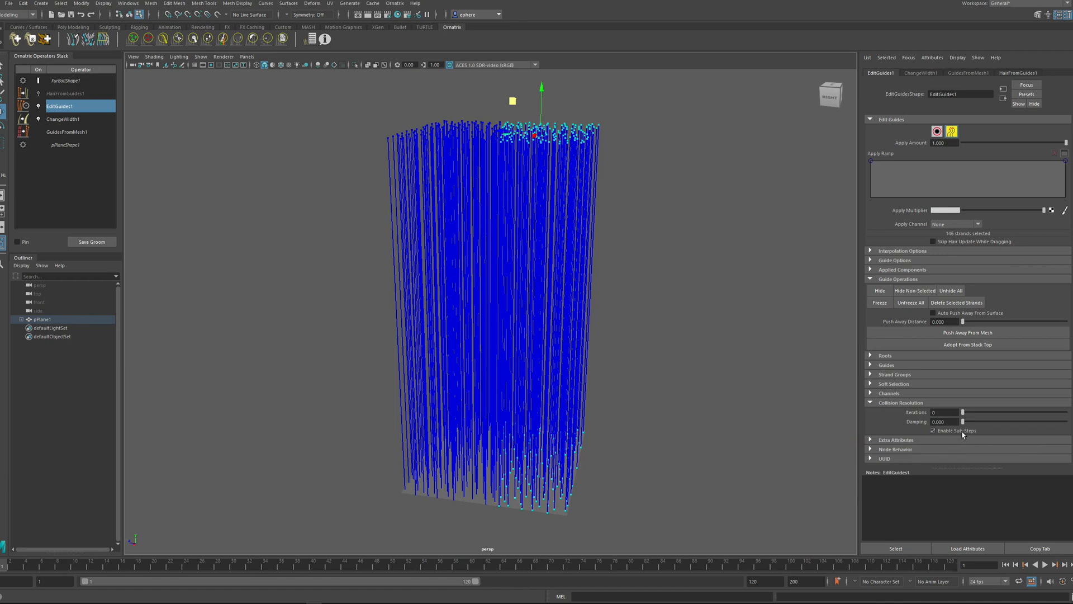
Step: Raise collision iterations to 3 with sub-steps enabled and move guides to watch them collide
left_click(935, 430)
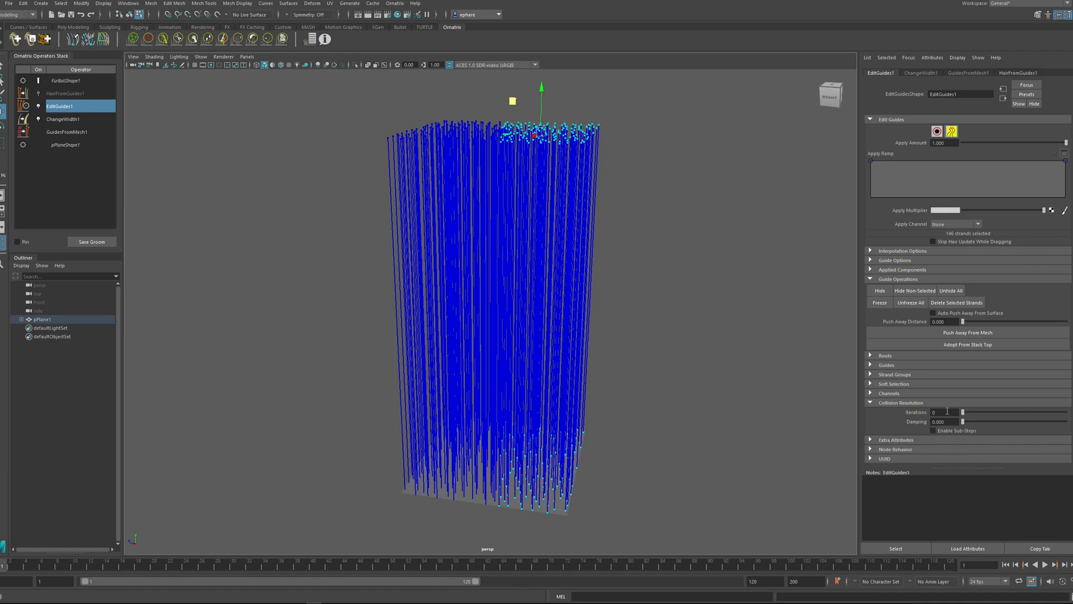
mouse_move(942, 462)
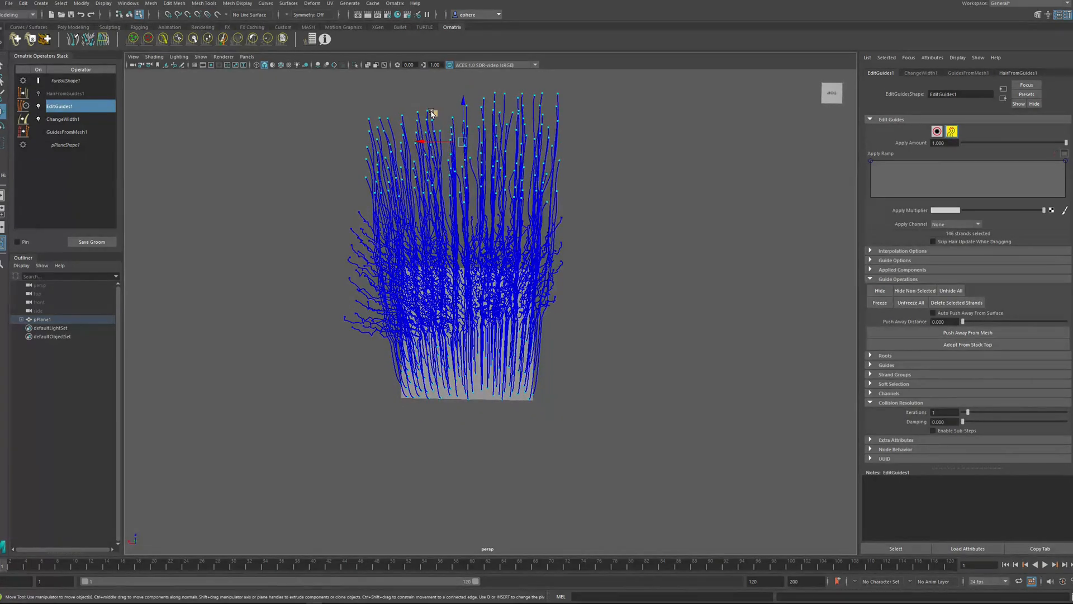
left_click_drag(462, 136, 555, 157)
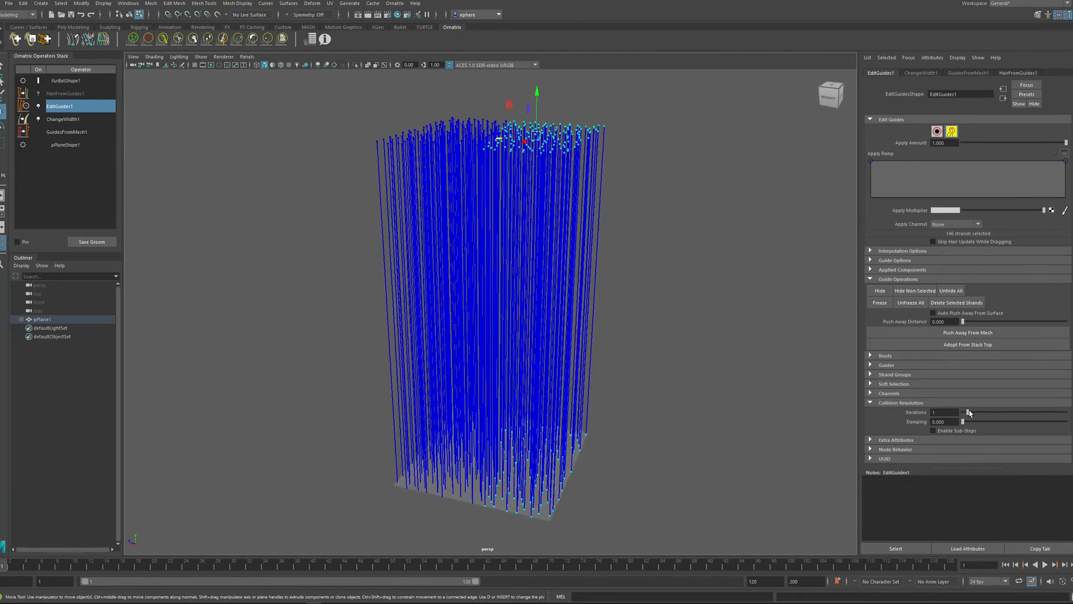
left_click_drag(970, 413, 979, 413)
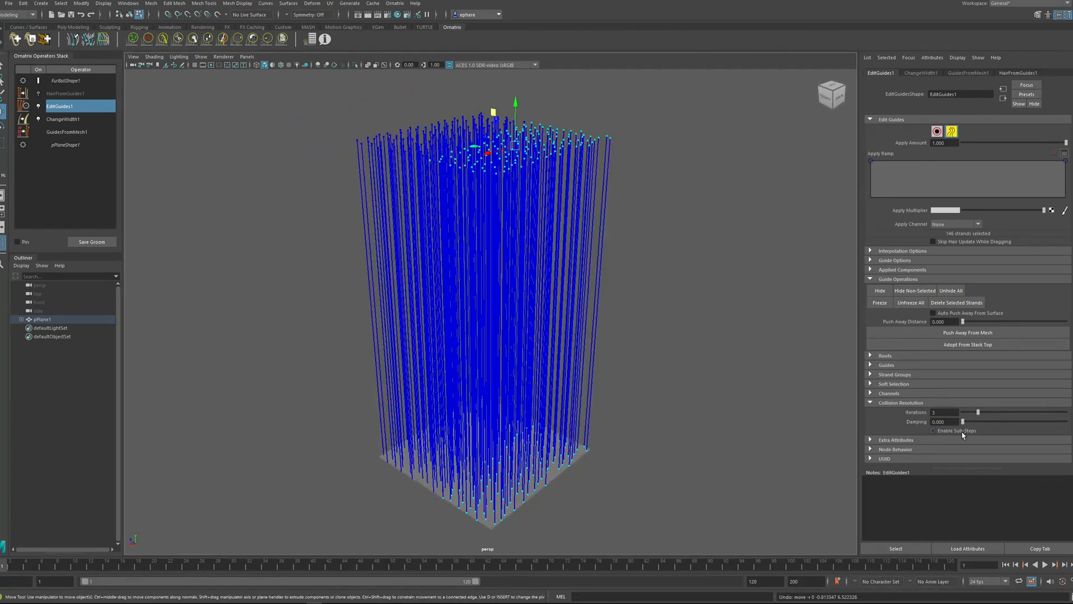
left_click(934, 430)
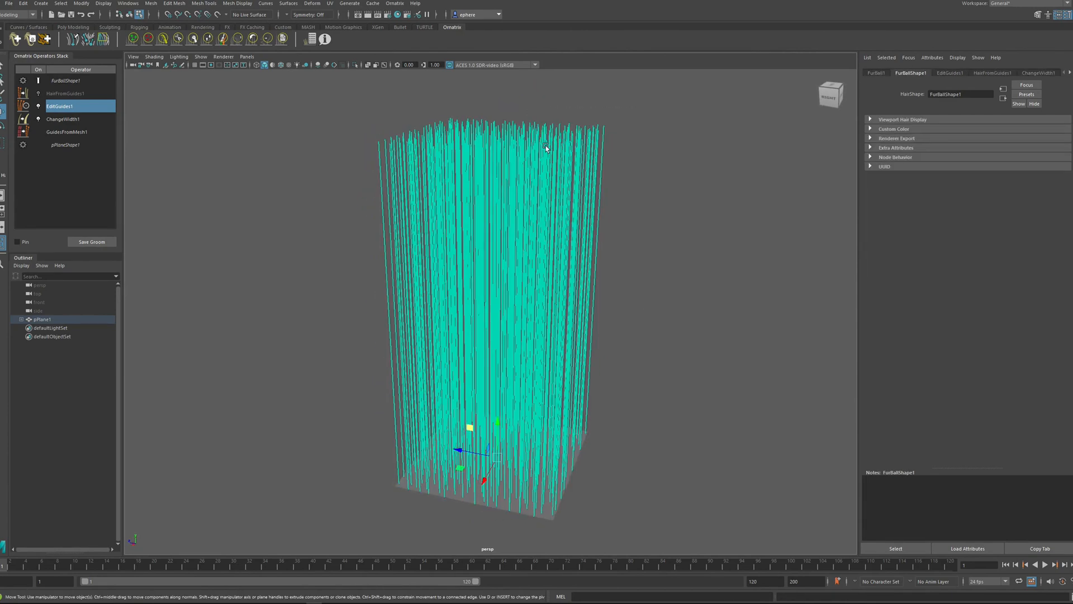
Step: Push a group of EditGuides1 guides sideways so they bend against their neighbours
left_click(65, 106)
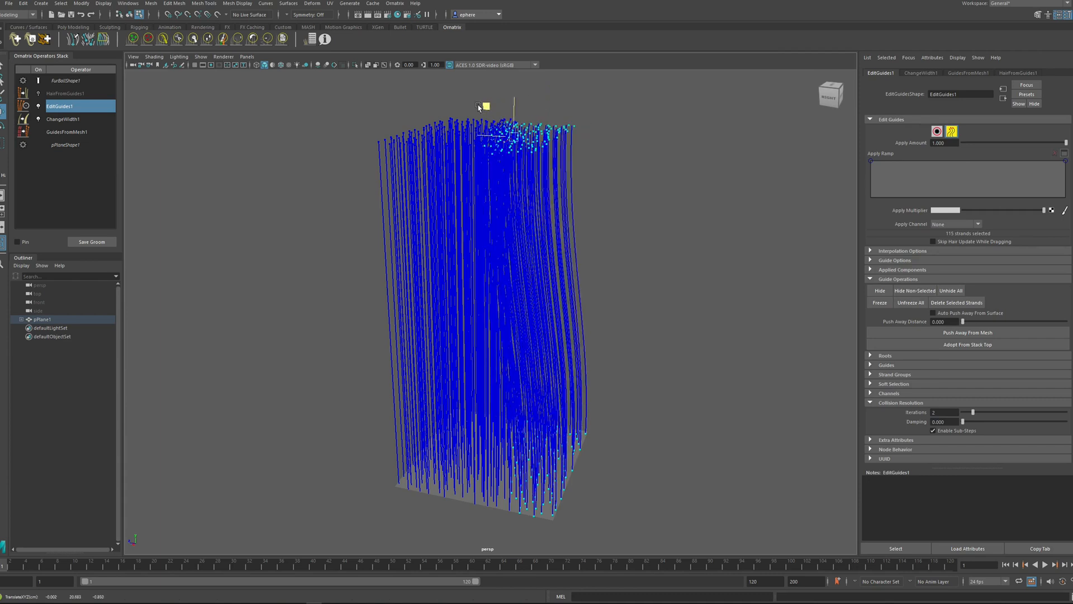
left_click_drag(483, 107, 399, 133)
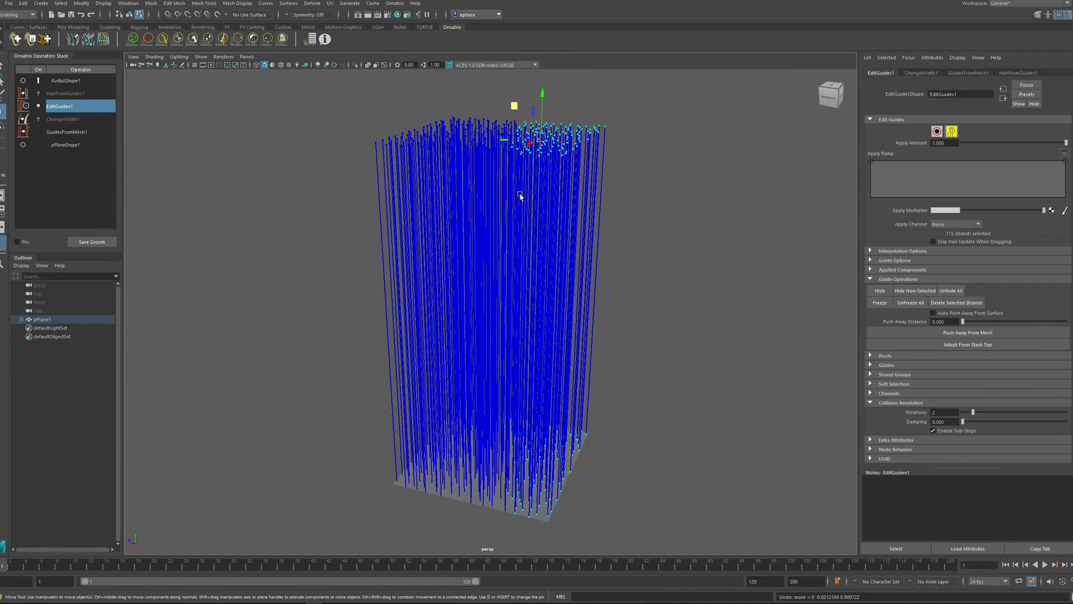
mouse_move(581, 202)
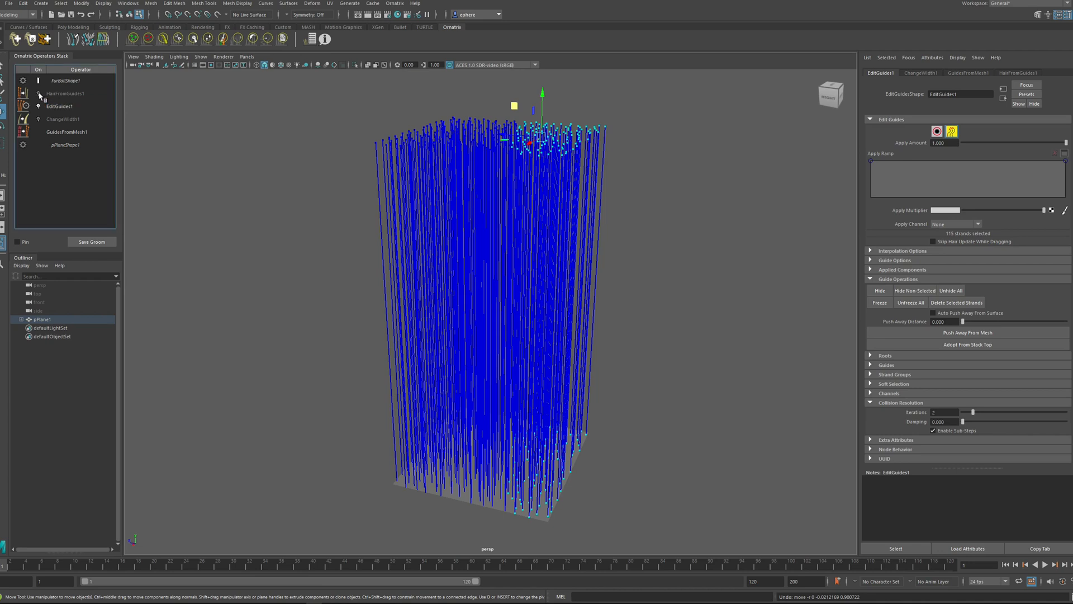
Step: Enable HairFromGuides1 to show thick brown strands and bring up the ChangeWidth1 settings
left_click(56, 106)
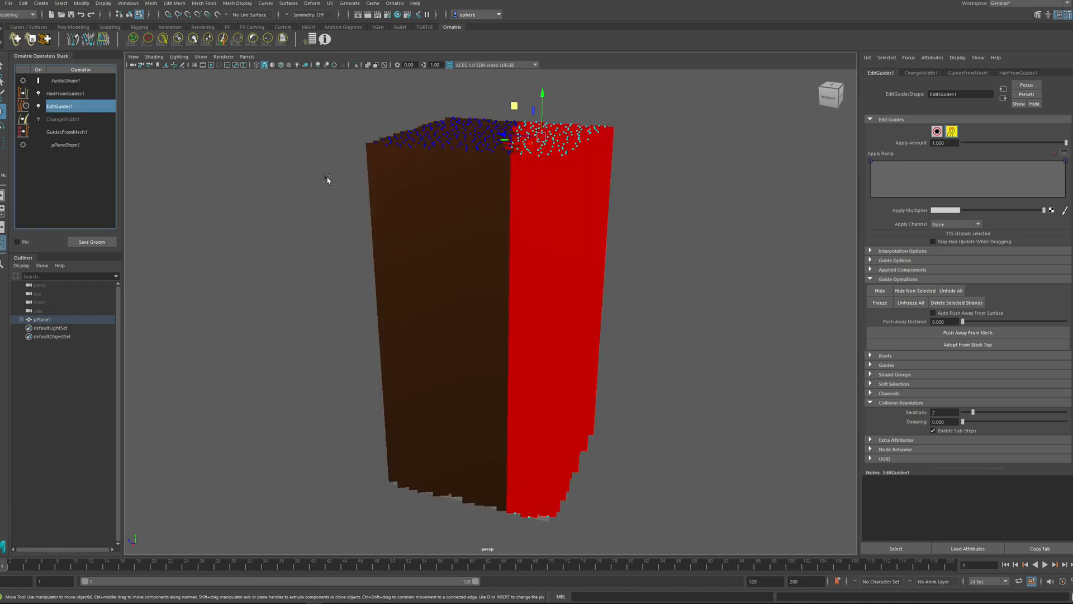
left_click_drag(327, 180, 504, 270)
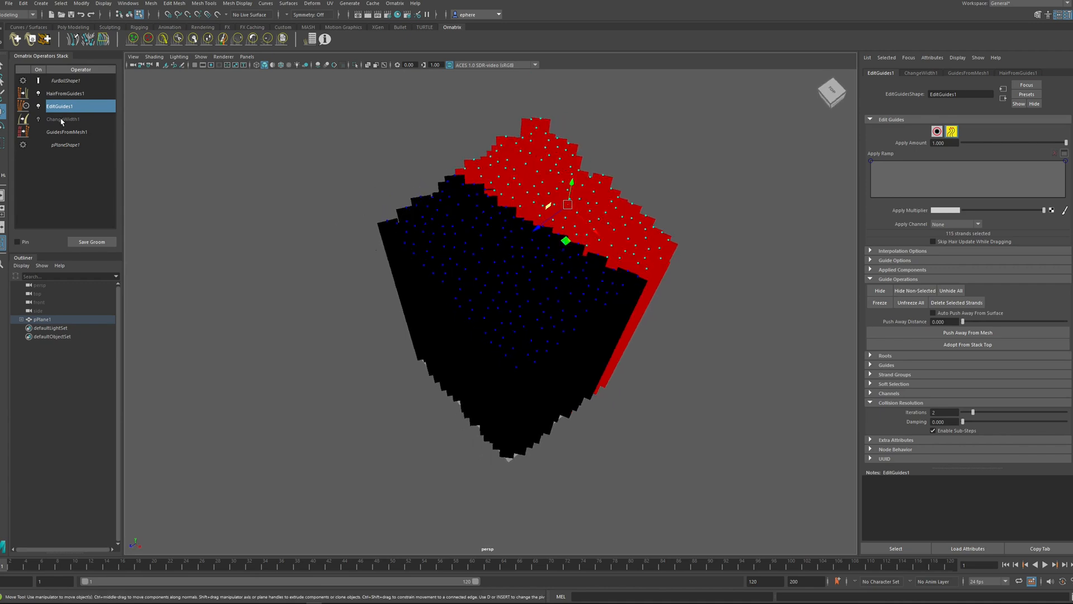
left_click(62, 119)
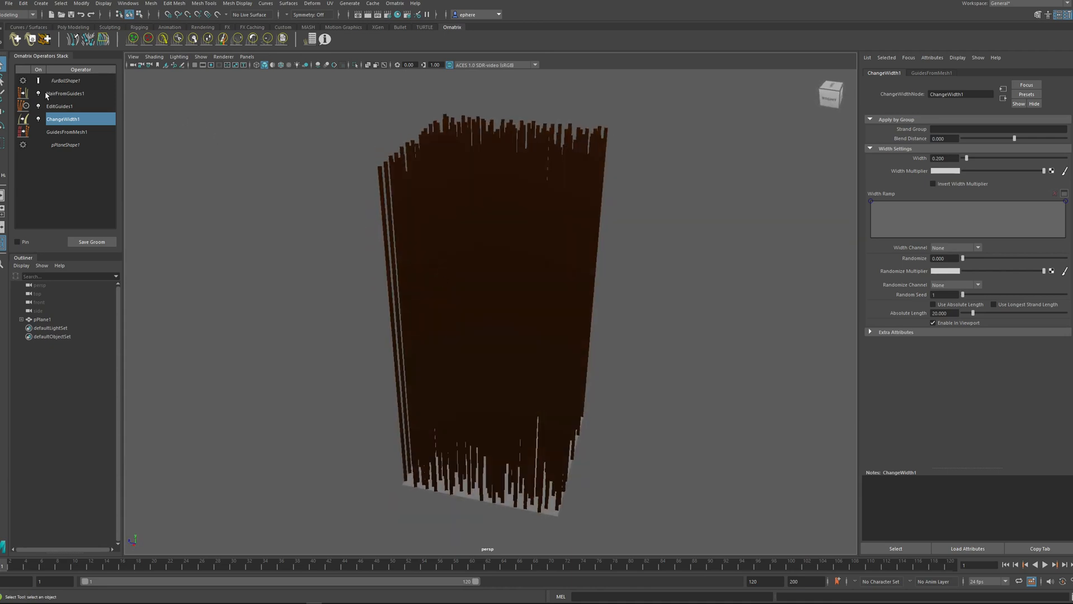
Step: Rotate the EditGuides1 guide tips so the hair block twists into a curving spiral
left_click(58, 105)
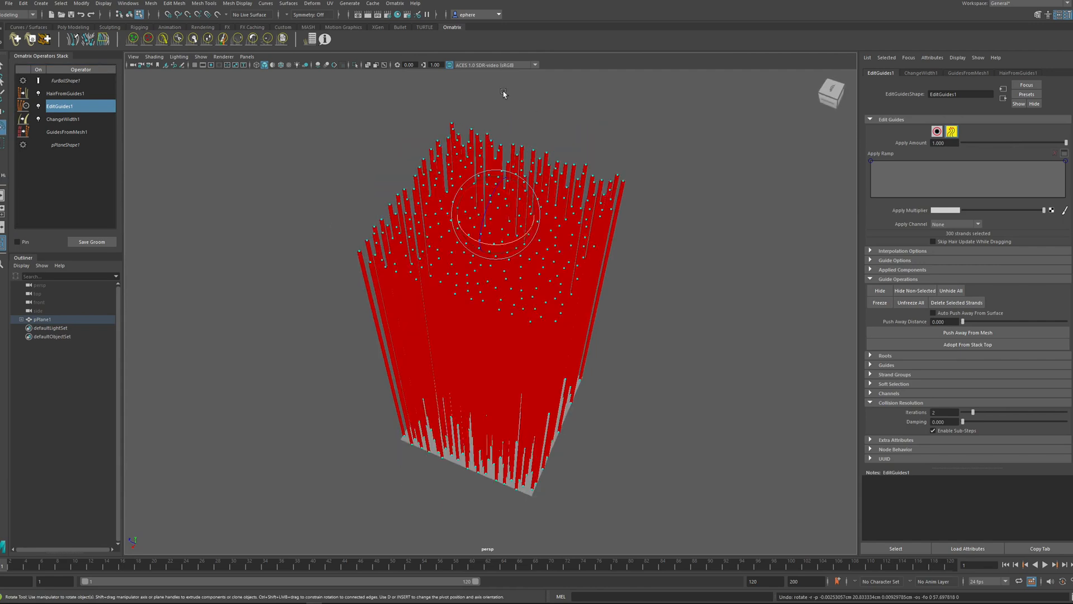
left_click_drag(503, 94, 500, 245)
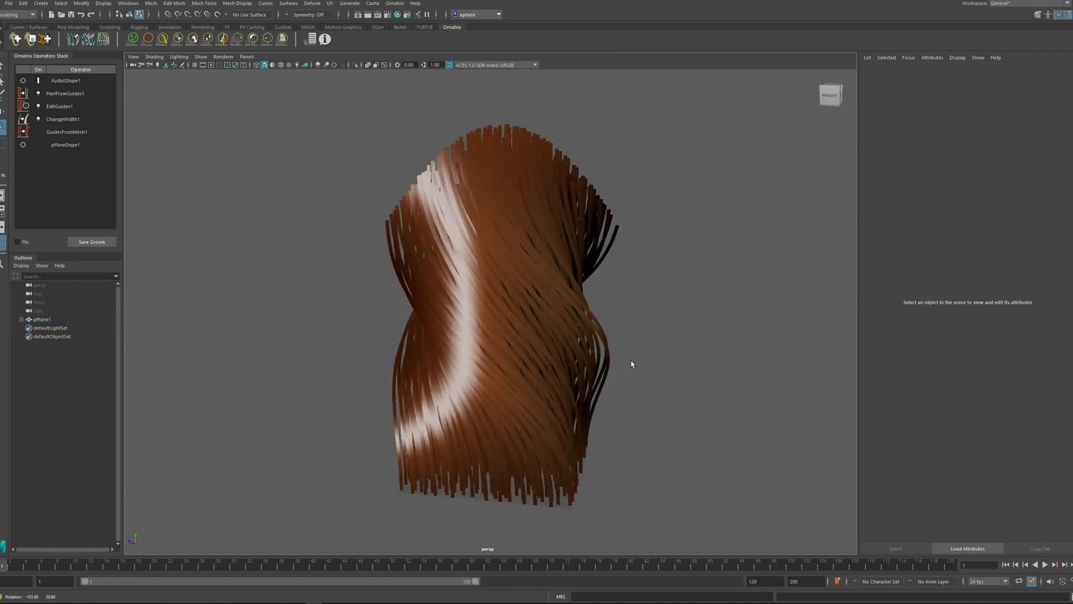
left_click_drag(629, 362, 739, 358)
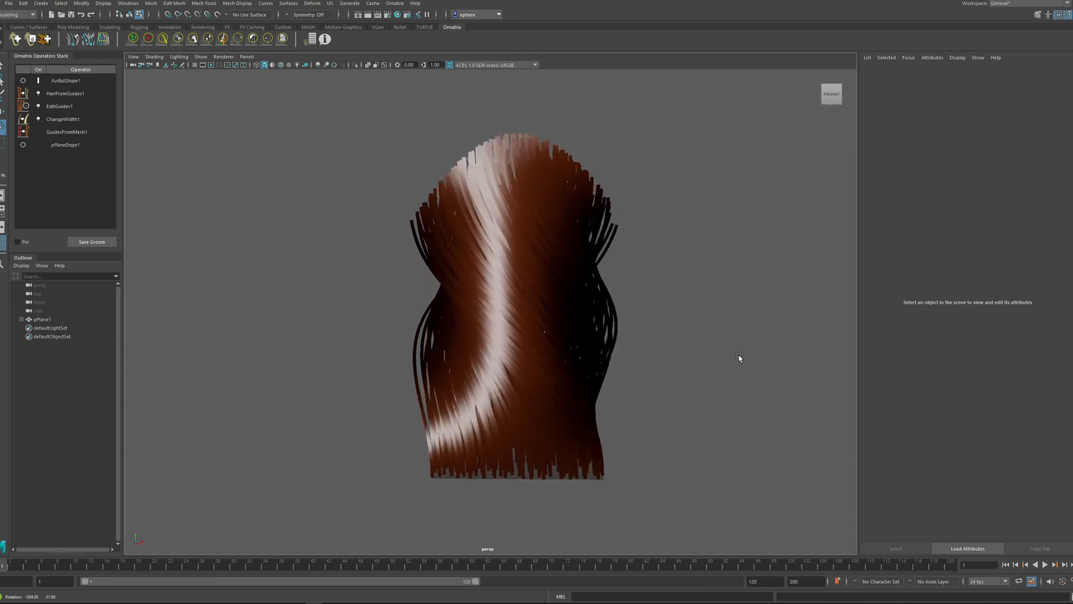
left_click_drag(739, 358, 635, 392)
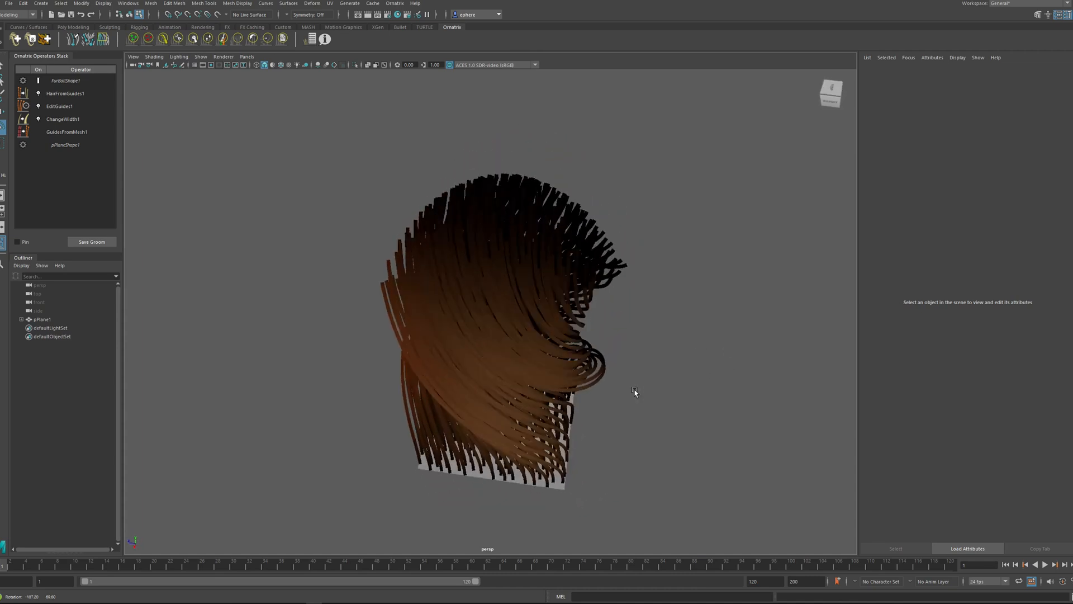
left_click(56, 106)
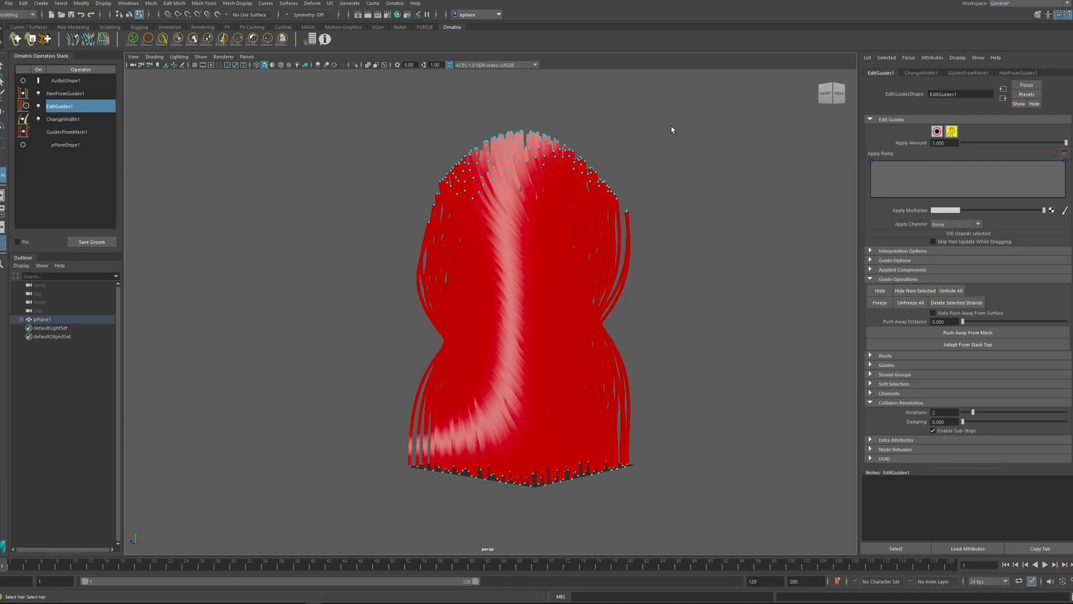
Step: Lift a subset of guide tips out of the twisted block so they tangle with surrounding strands
left_click_drag(671, 130, 689, 304)
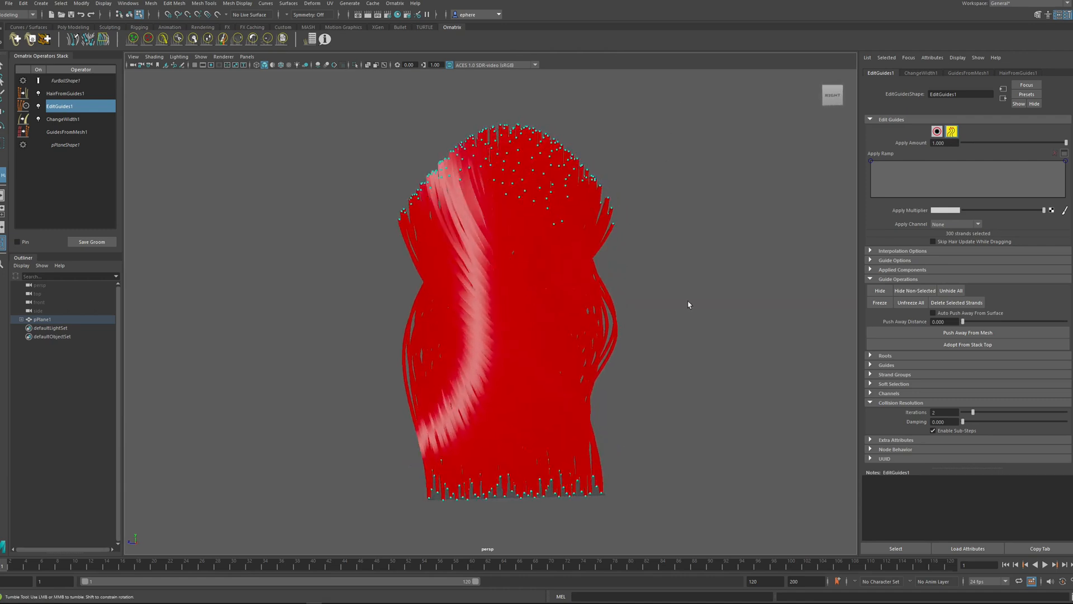
mouse_move(897, 268)
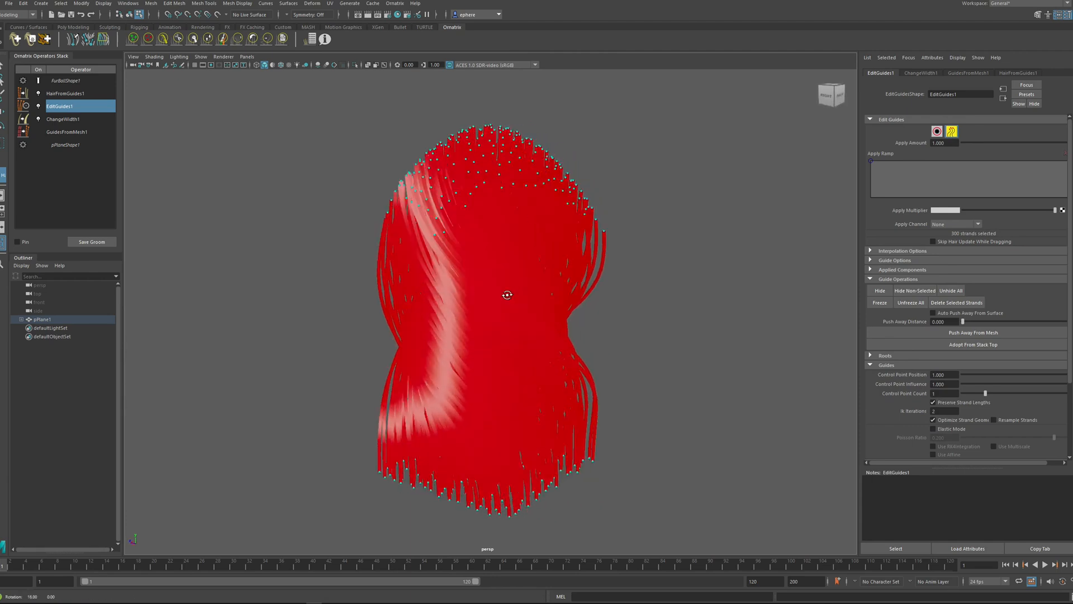
left_click_drag(507, 294, 472, 245)
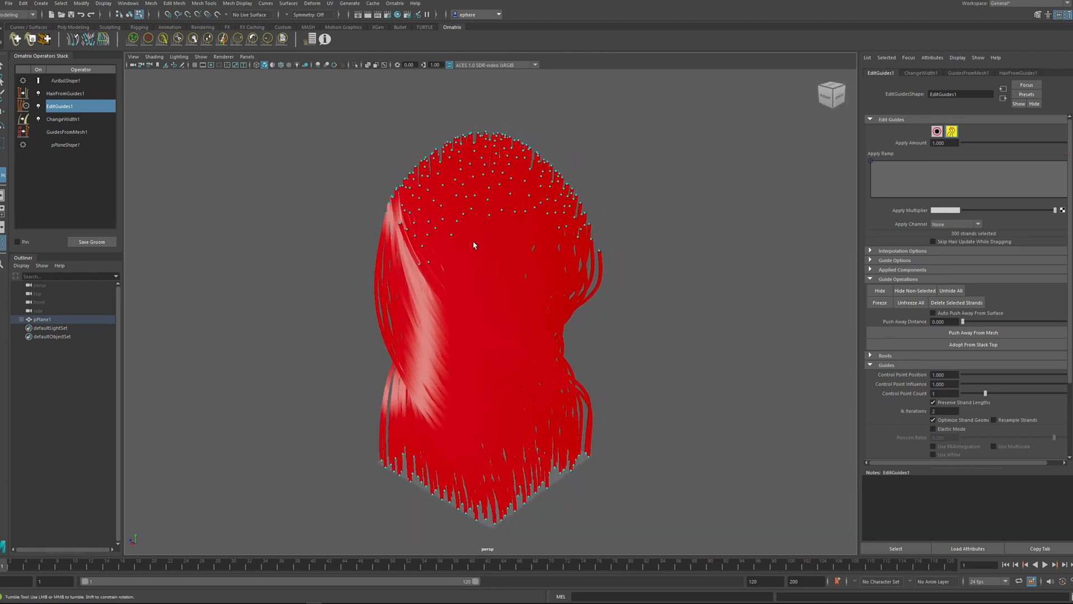
left_click_drag(472, 245, 475, 285)
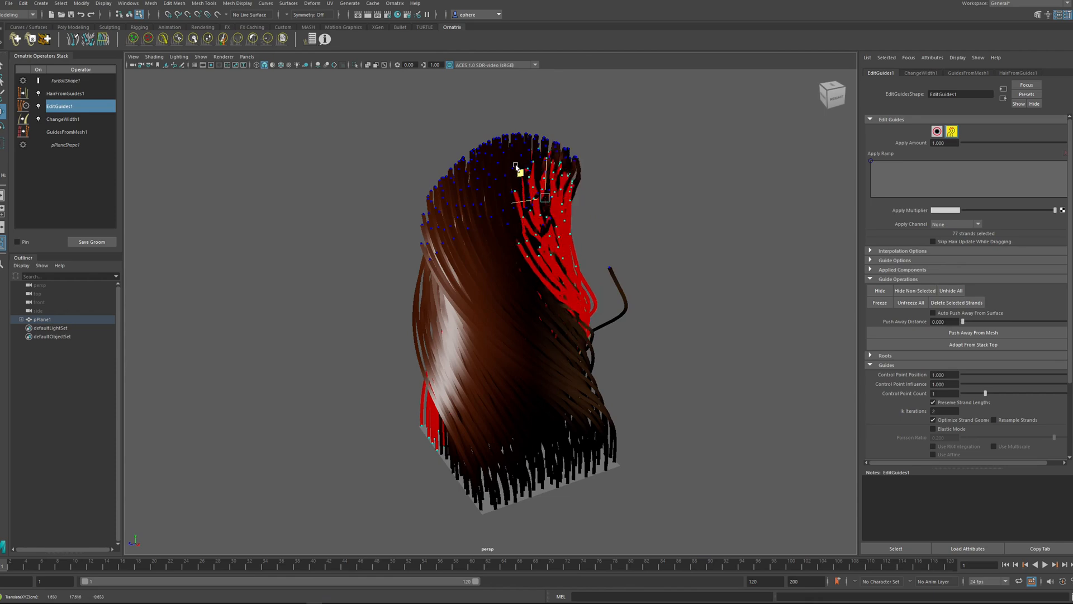
left_click_drag(542, 197, 433, 176)
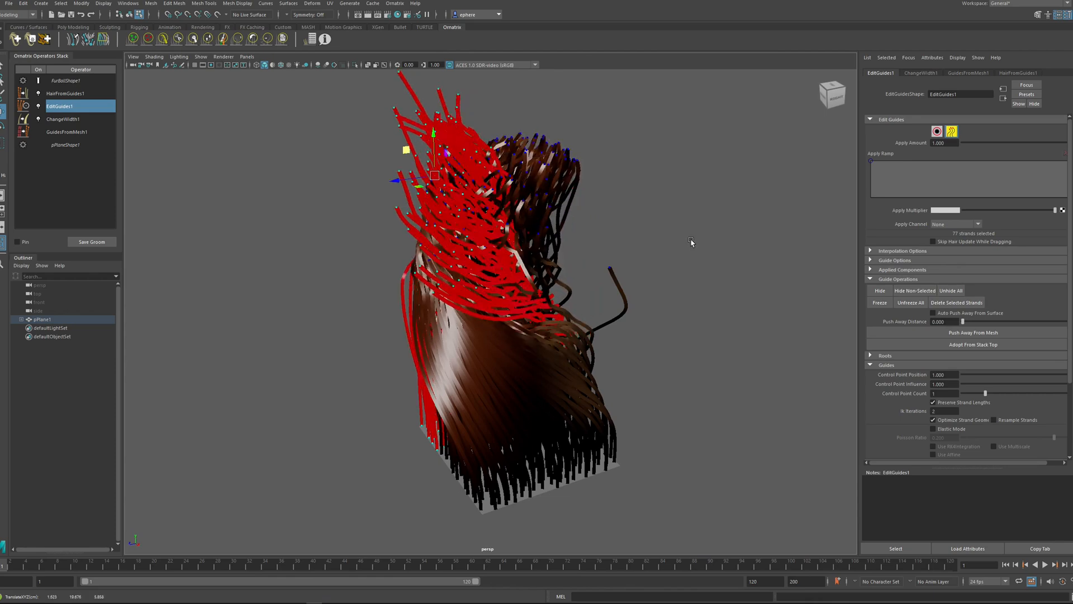
left_click_drag(691, 243, 578, 272)
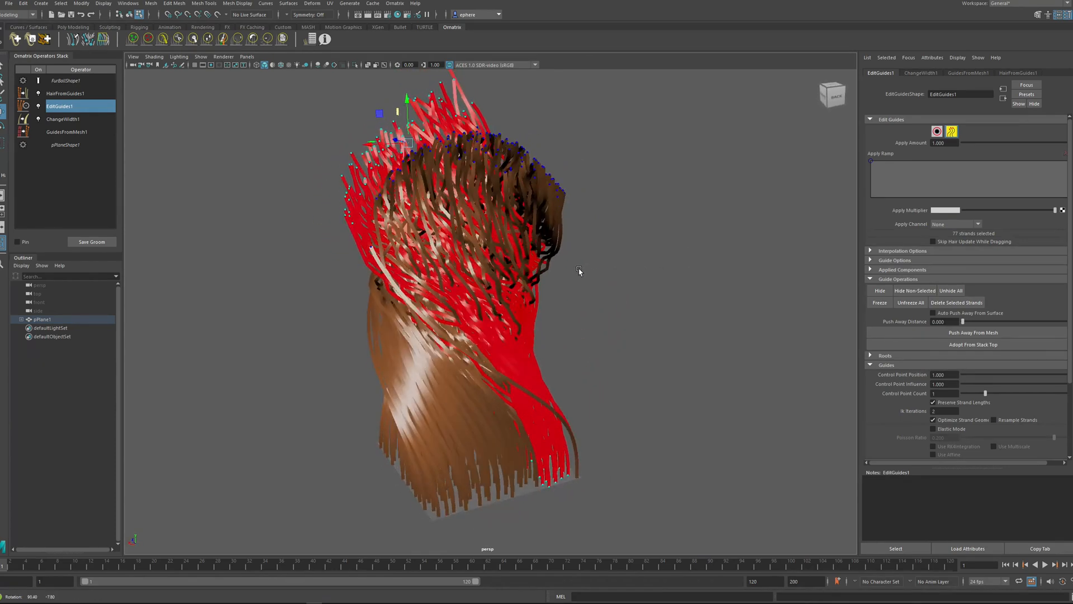
left_click_drag(578, 271, 644, 264)
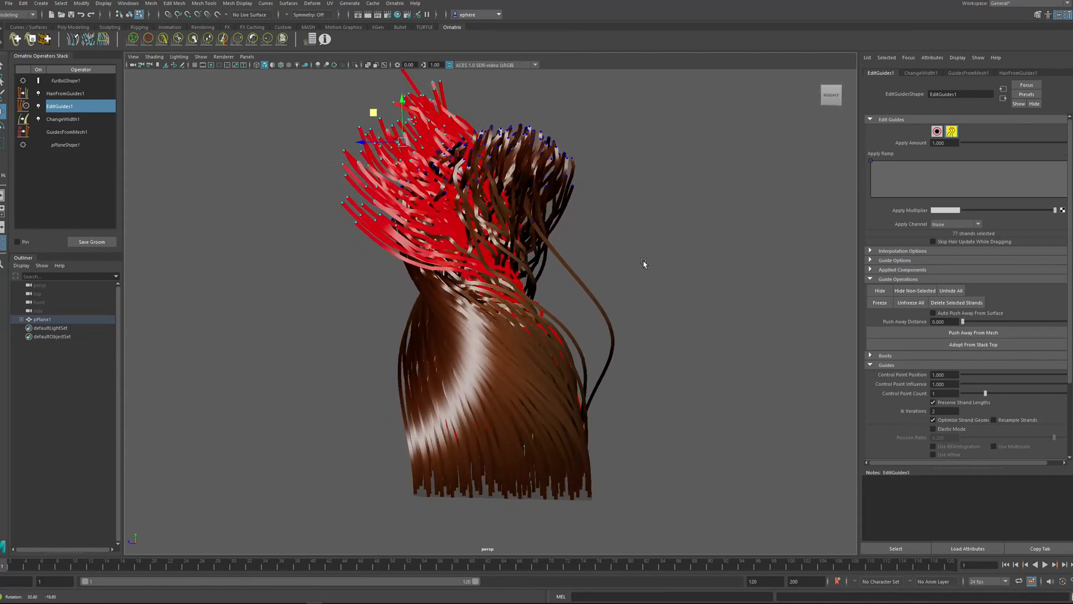